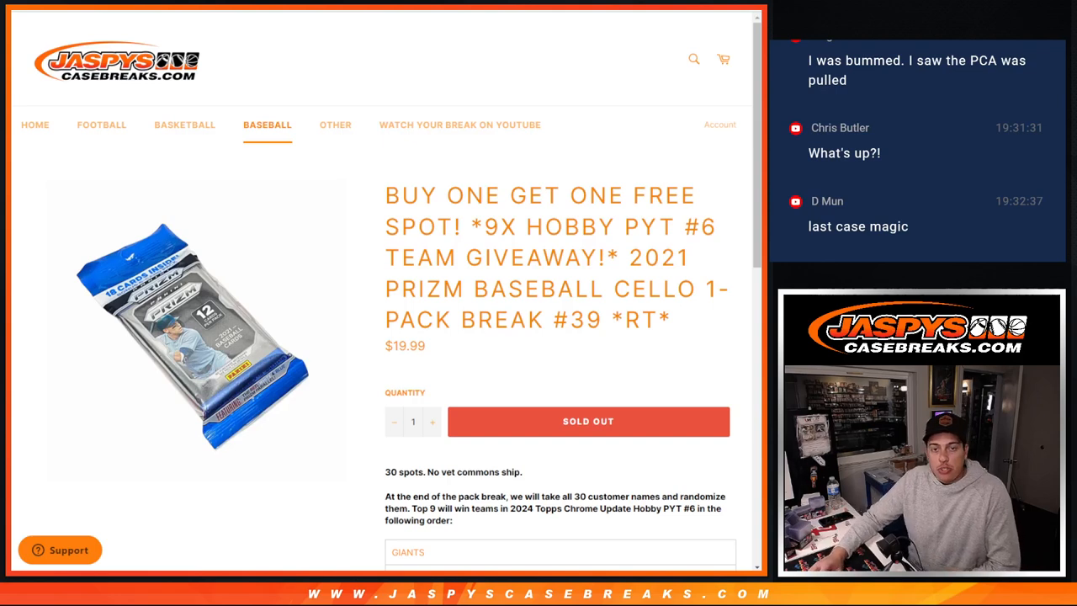
mouse_move(585, 88)
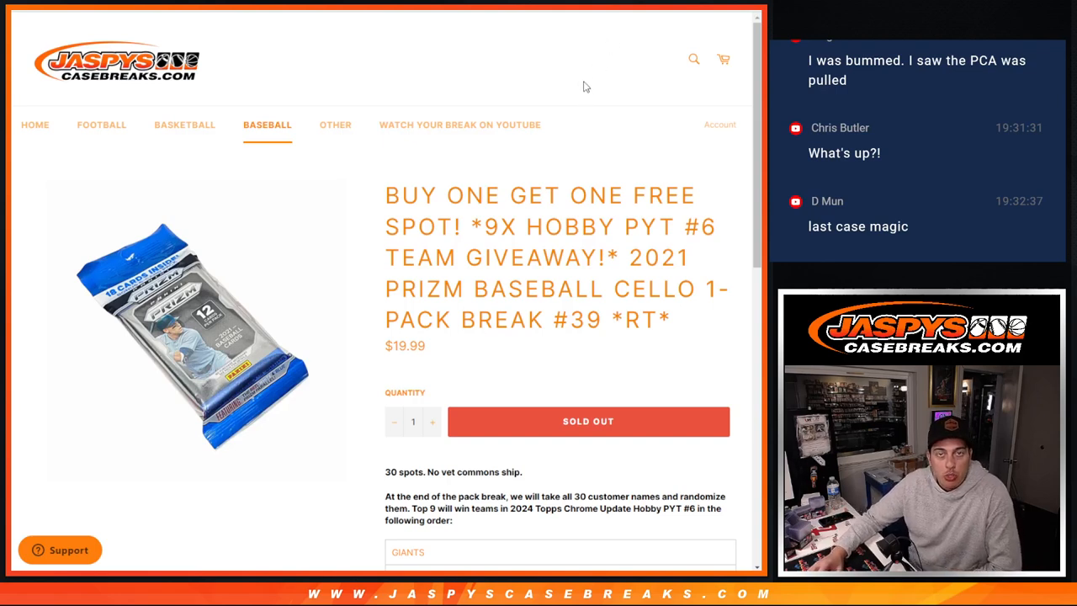
mouse_move(613, 46)
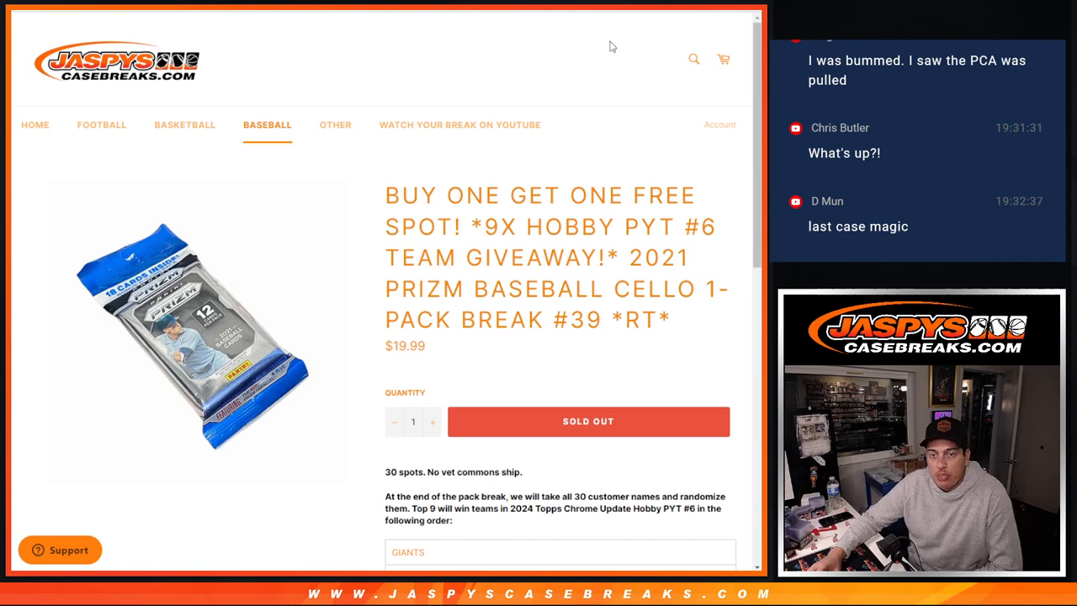
mouse_move(601, 217)
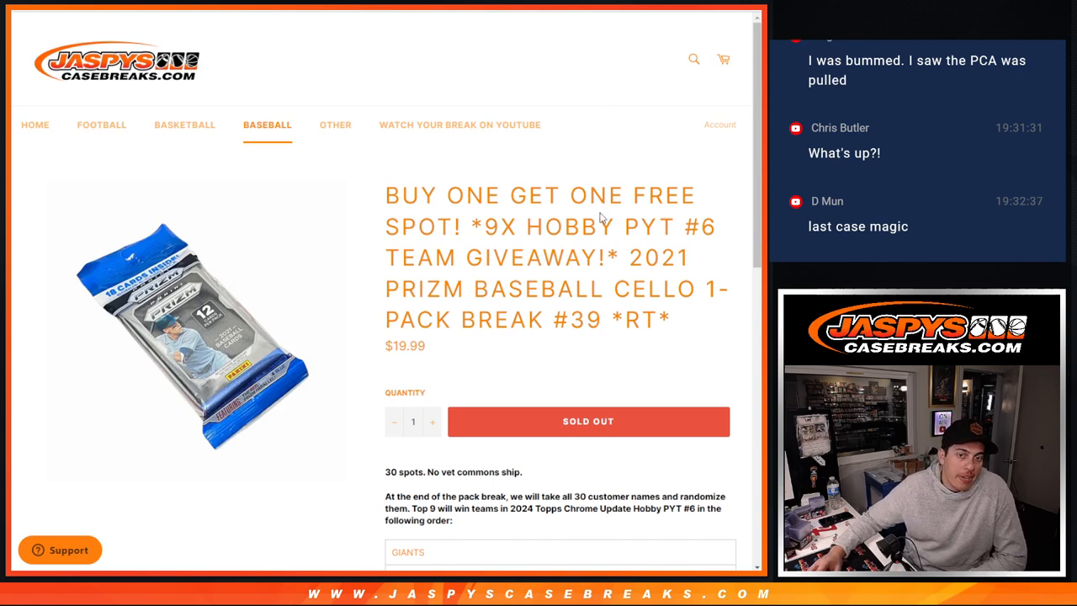
mouse_move(592, 128)
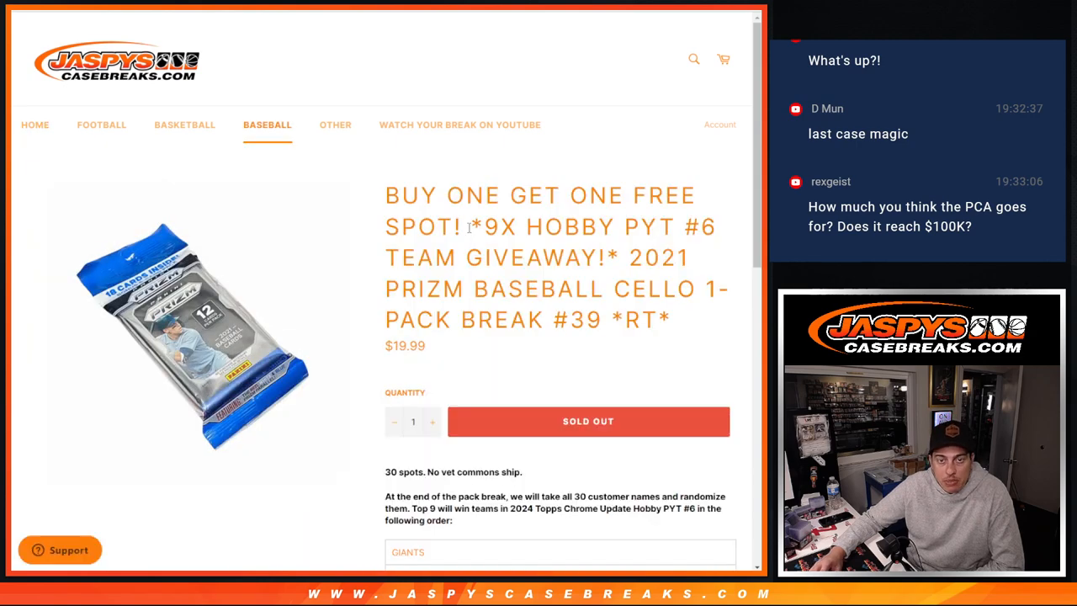
Review the sold-out Prizm Baseball break #39 listing and switch to the RANDOM.ORG tab.
scroll("down", 3)
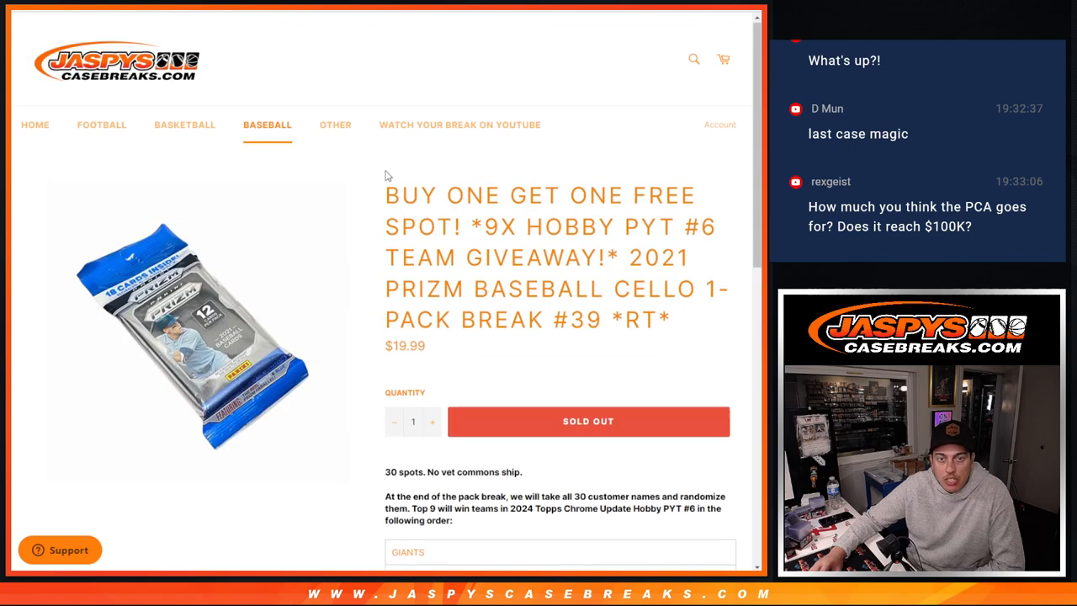
left_click_drag(385, 196, 464, 226)
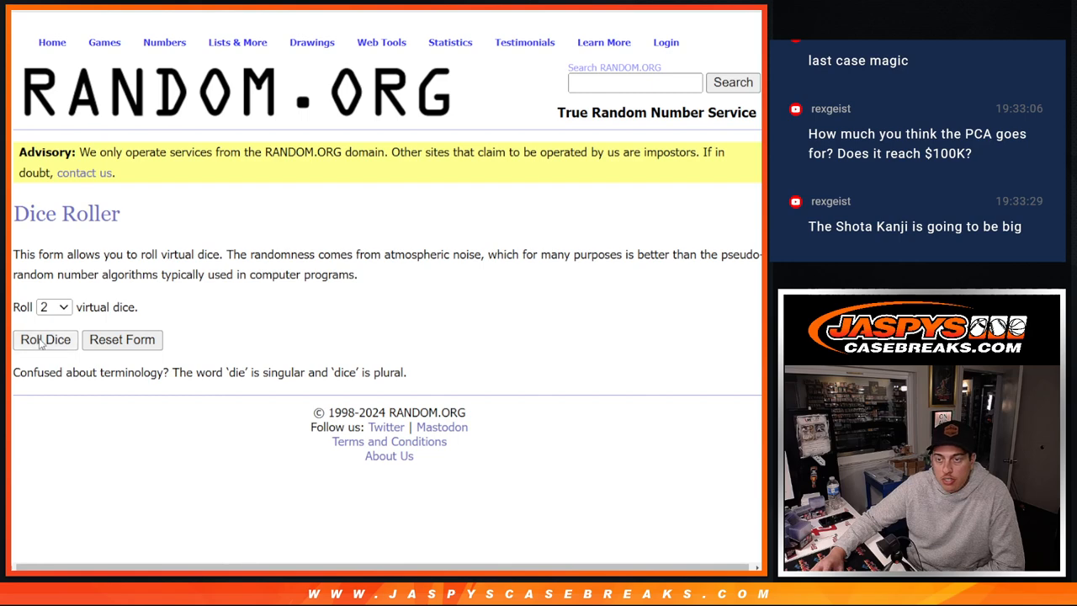
Shuffle the 30 customer names in the List Randomizer several times.
left_click(45, 340)
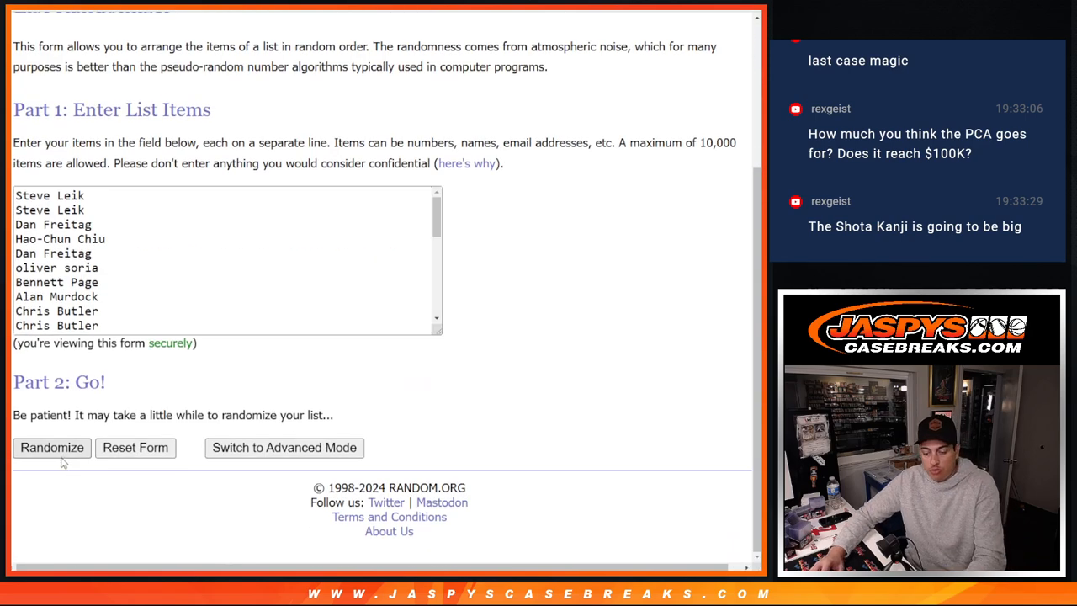
left_click(51, 447)
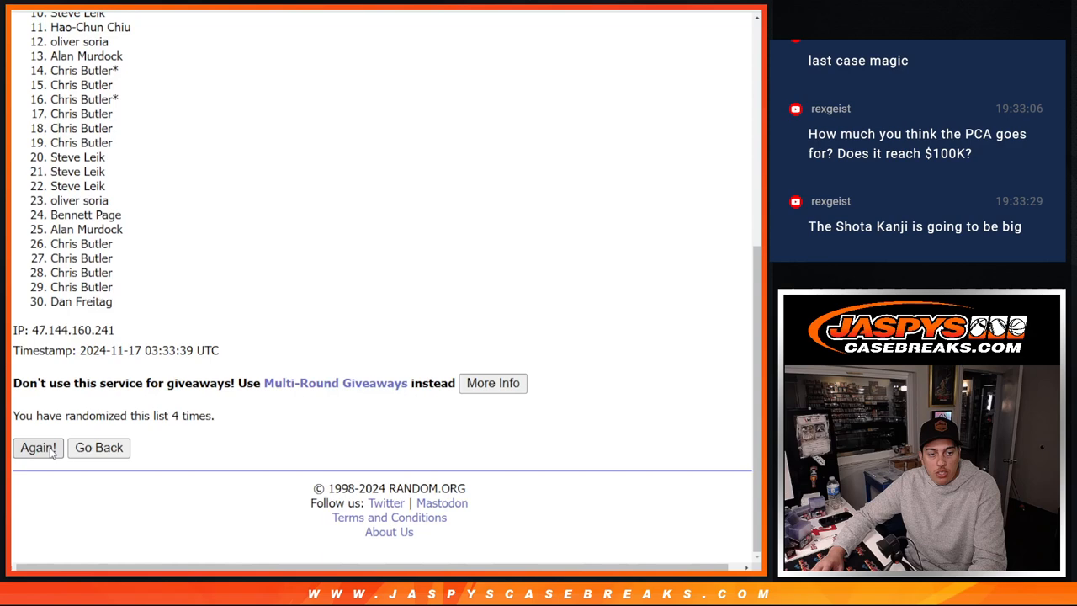
left_click(37, 448)
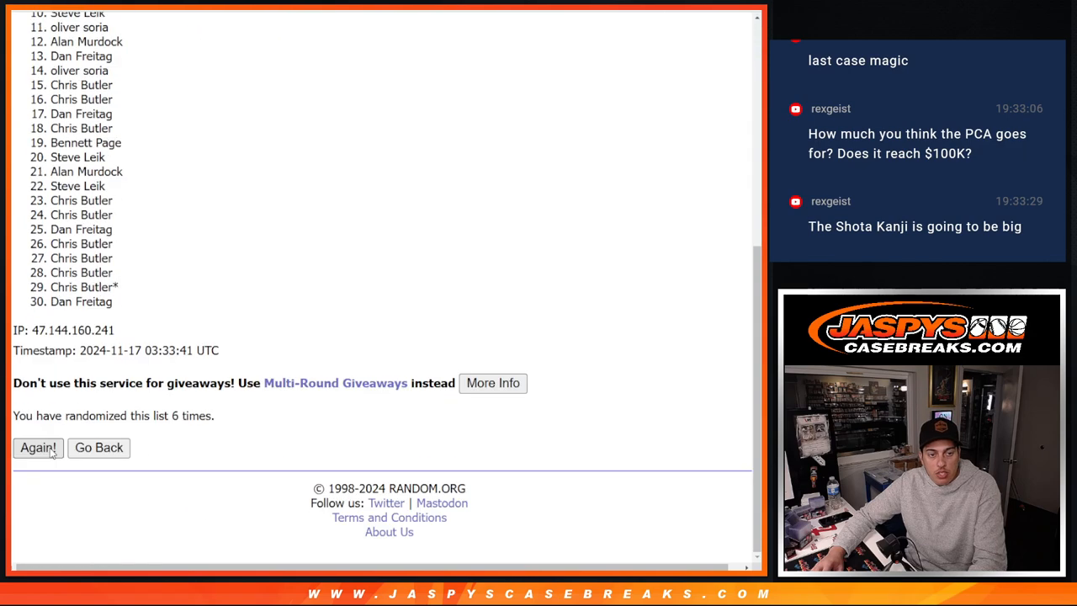
left_click(37, 447)
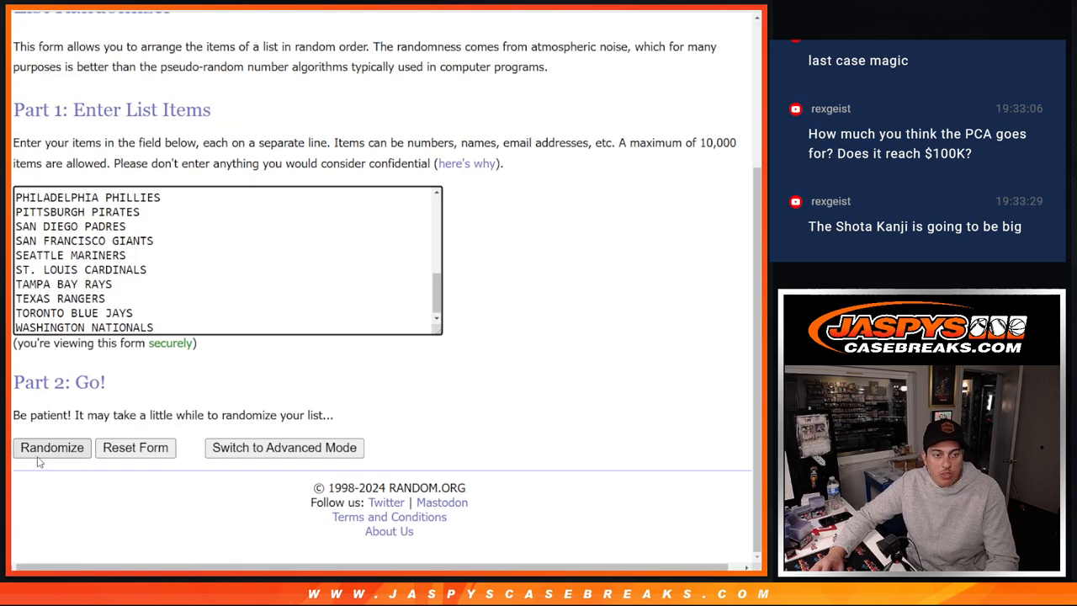
Randomize the 30 MLB teams and select the resulting list, beginning with MIAMI MARLINS, for copying.
left_click(50, 447)
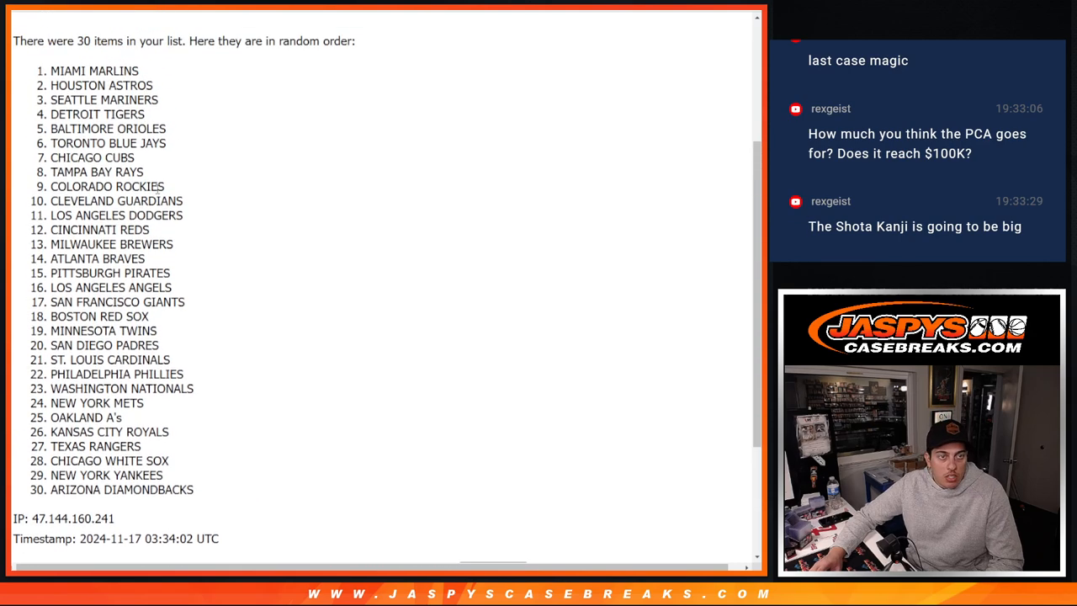
left_click_drag(50, 71, 205, 489)
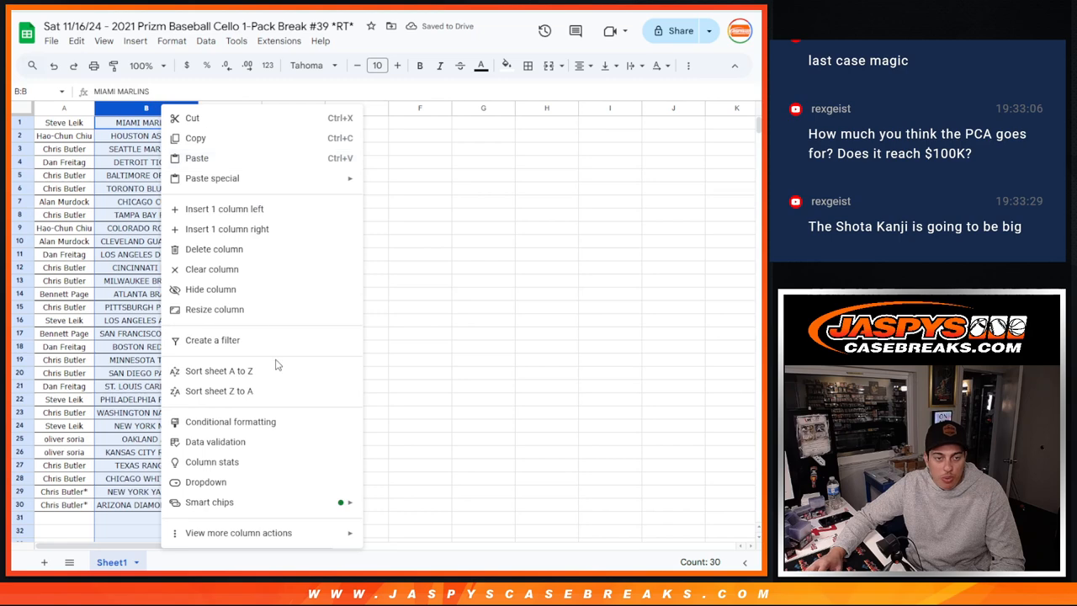
Sort the names-and-teams sheet alphabetically by column B, starting with ARIZONA DIAMONDBACKS.
left_click(219, 370)
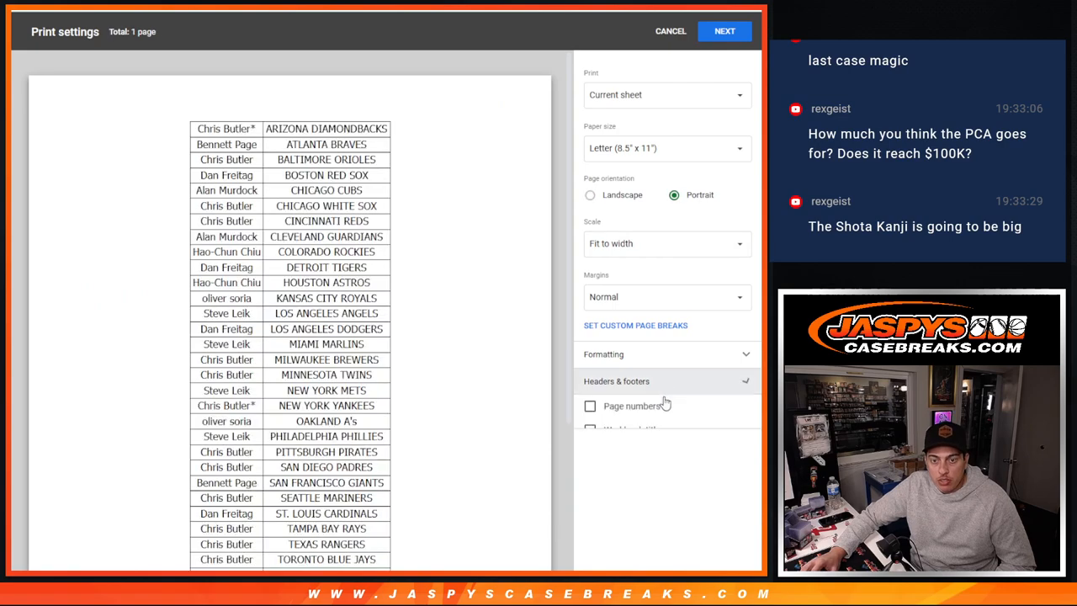
Print the alphabetized names-and-teams sheet from the Print settings dialog.
left_click(724, 30)
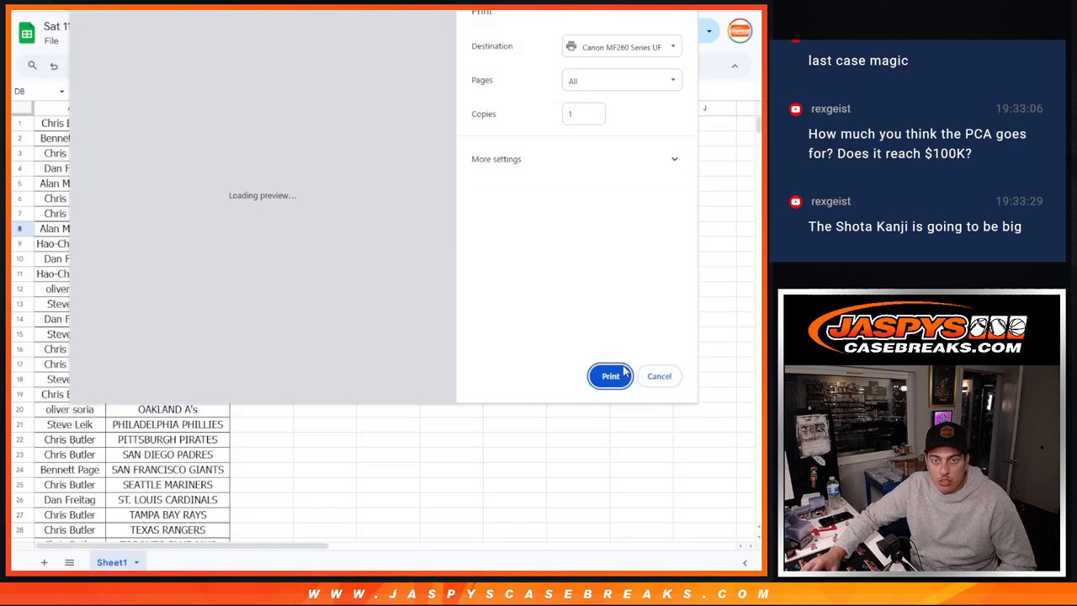
left_click(660, 377)
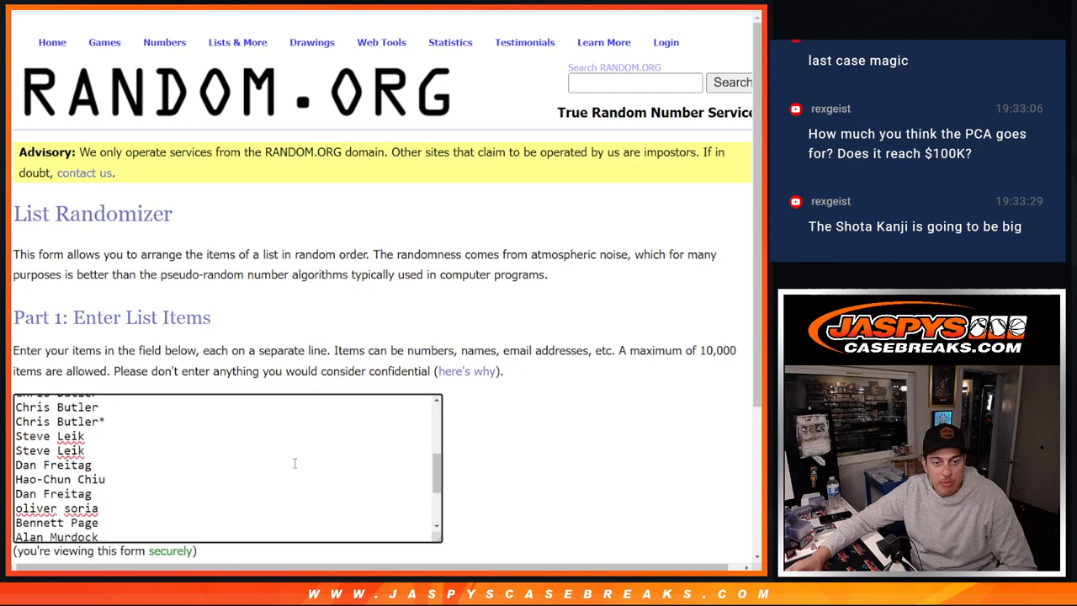
scroll("down", 3)
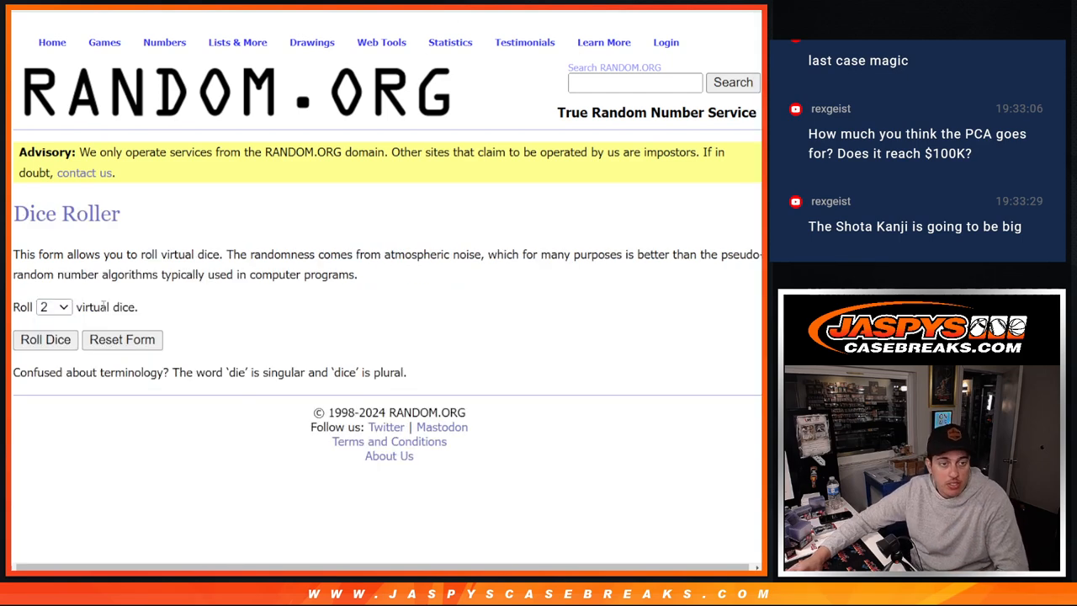
left_click(43, 340)
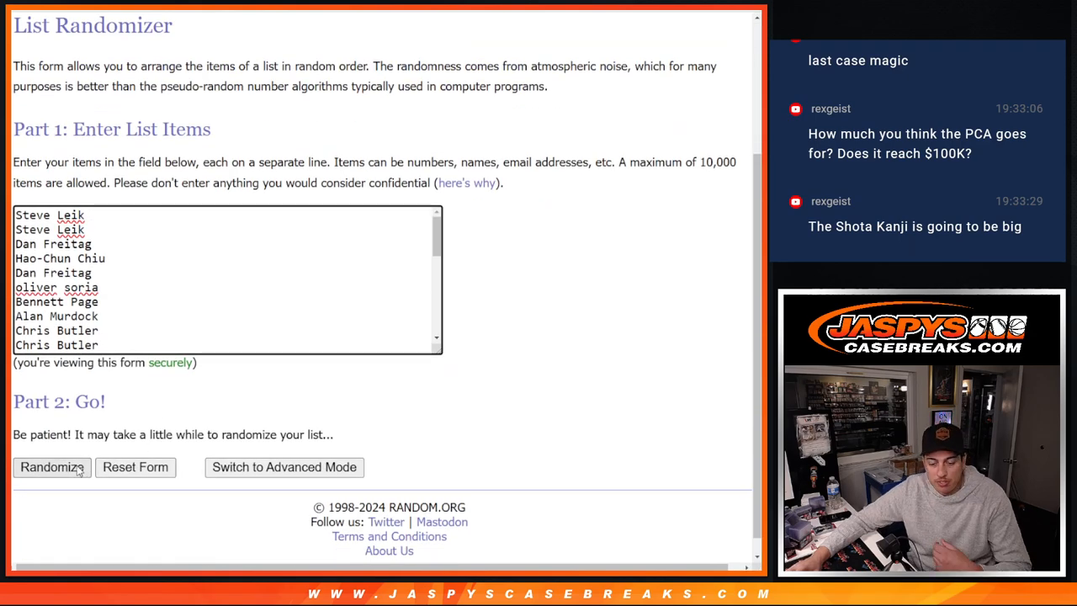
Randomize the giveaway customer list 12 times, then return to the Jaspys team giveaway order.
left_click(50, 468)
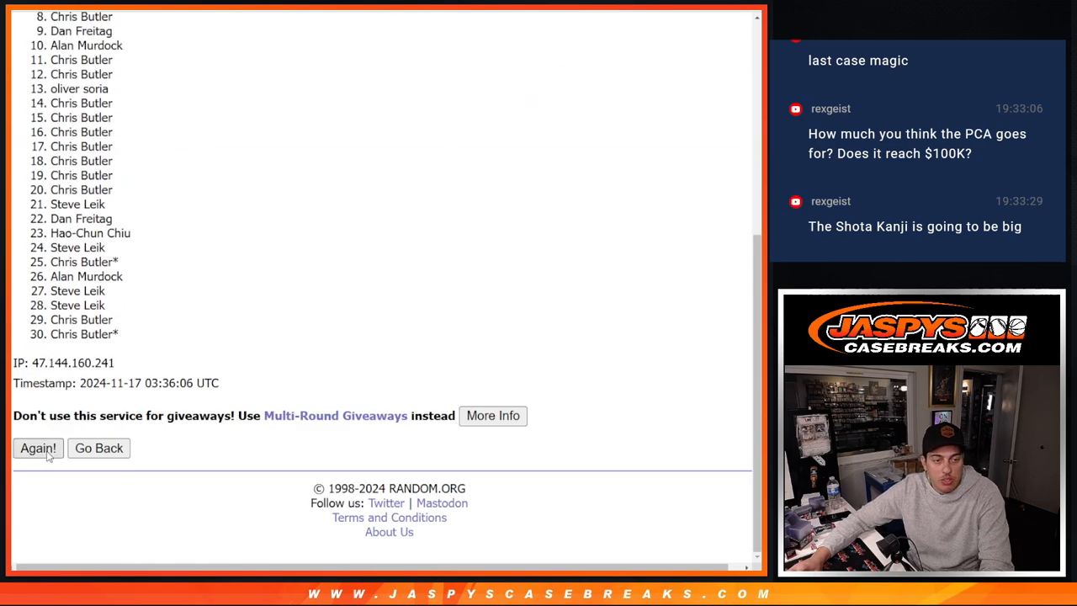
left_click(37, 447)
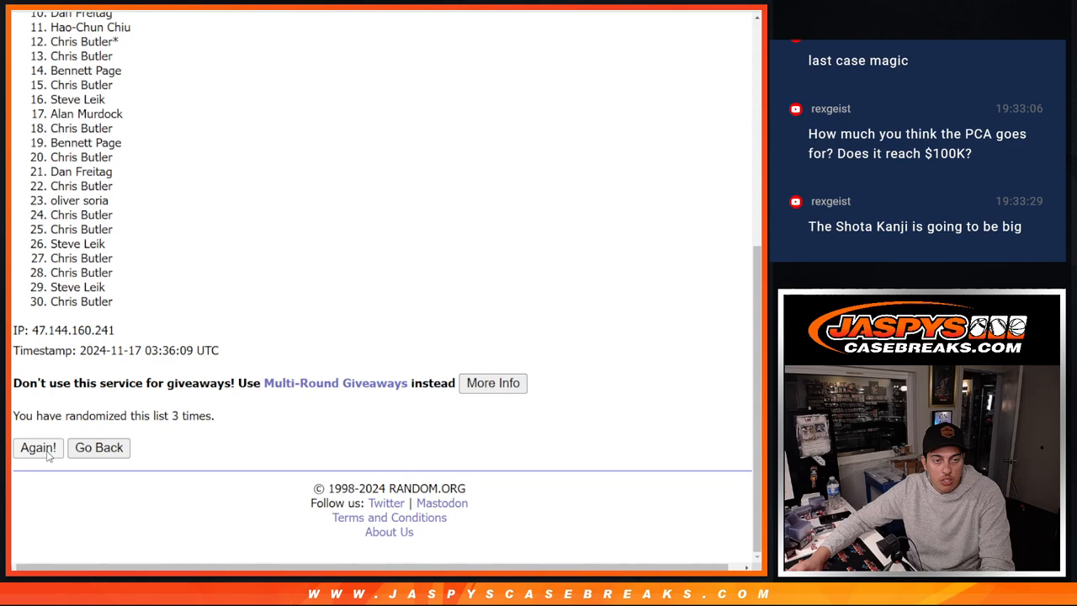
left_click(37, 448)
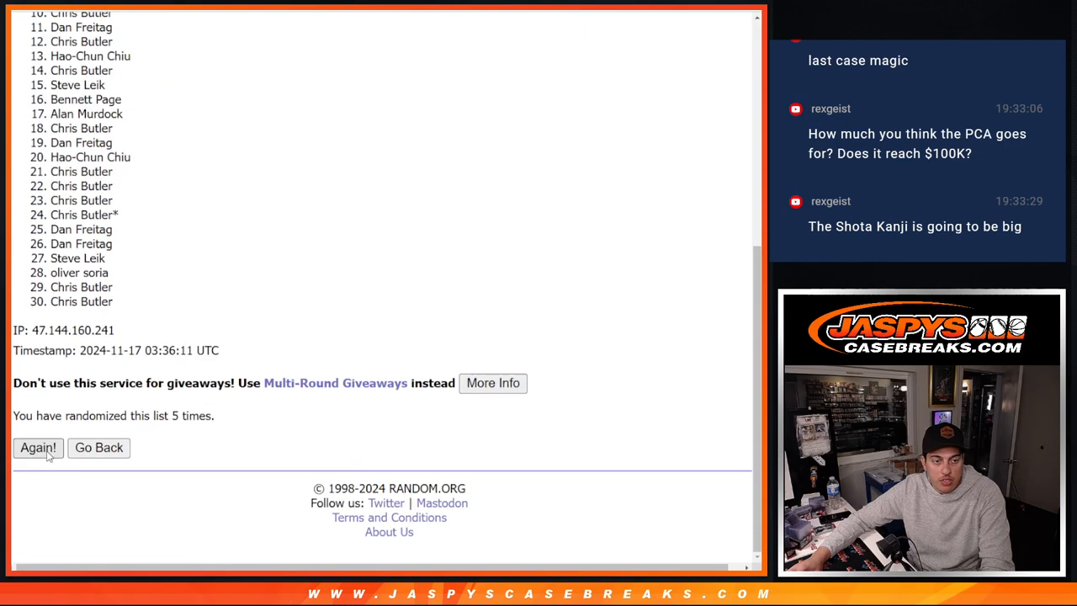
left_click(37, 448)
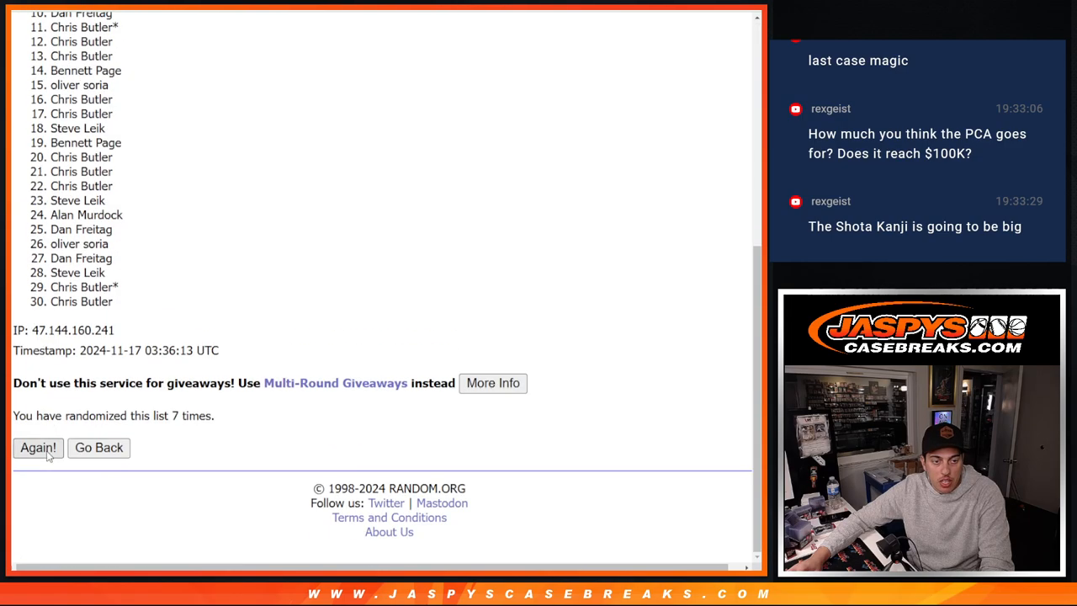
left_click(37, 447)
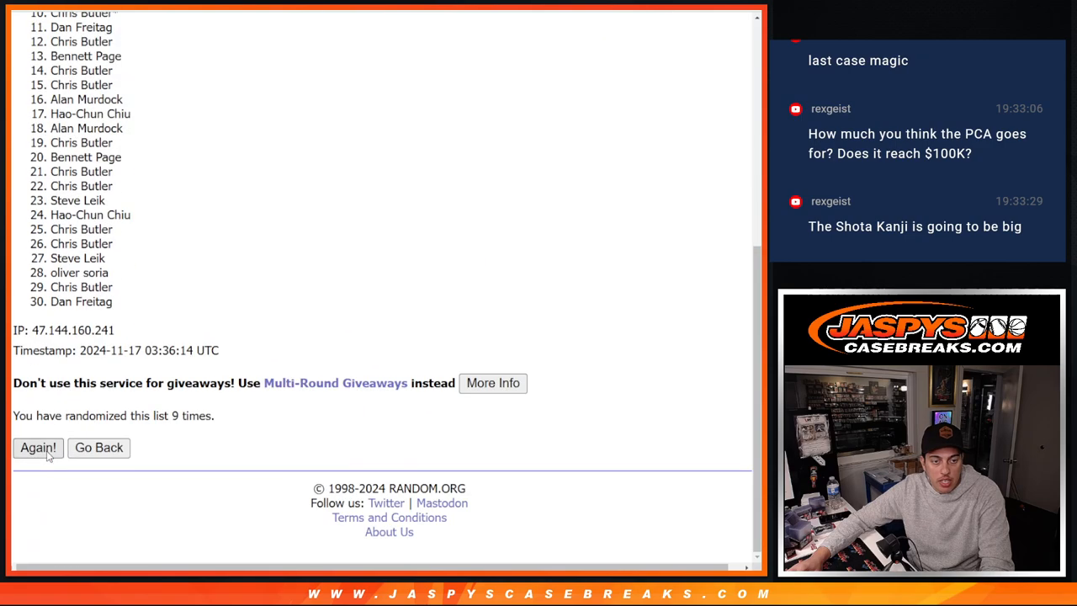
left_click(37, 448)
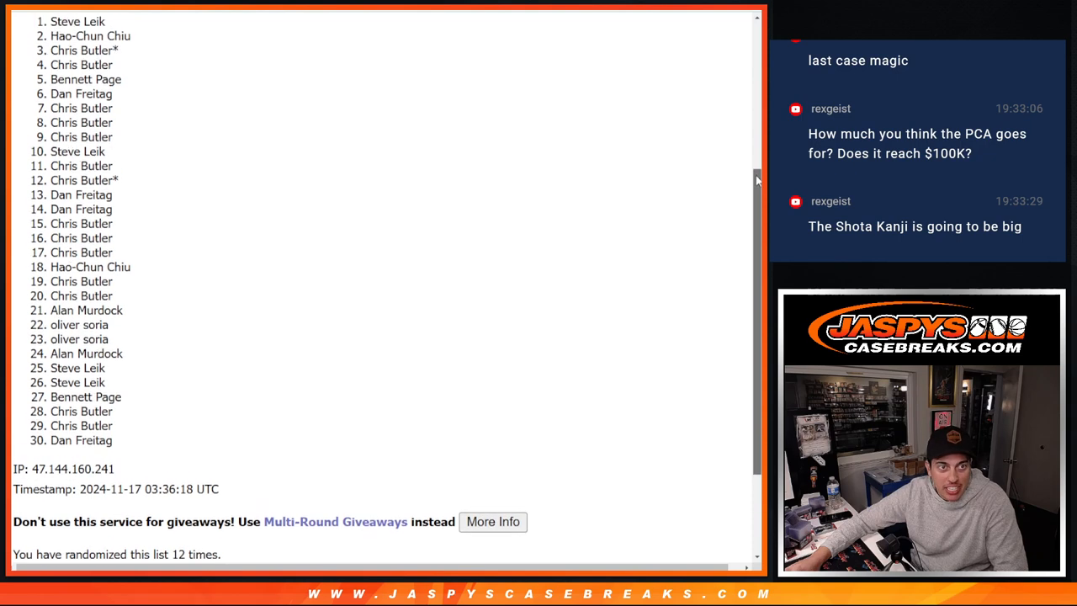
mouse_move(50, 153)
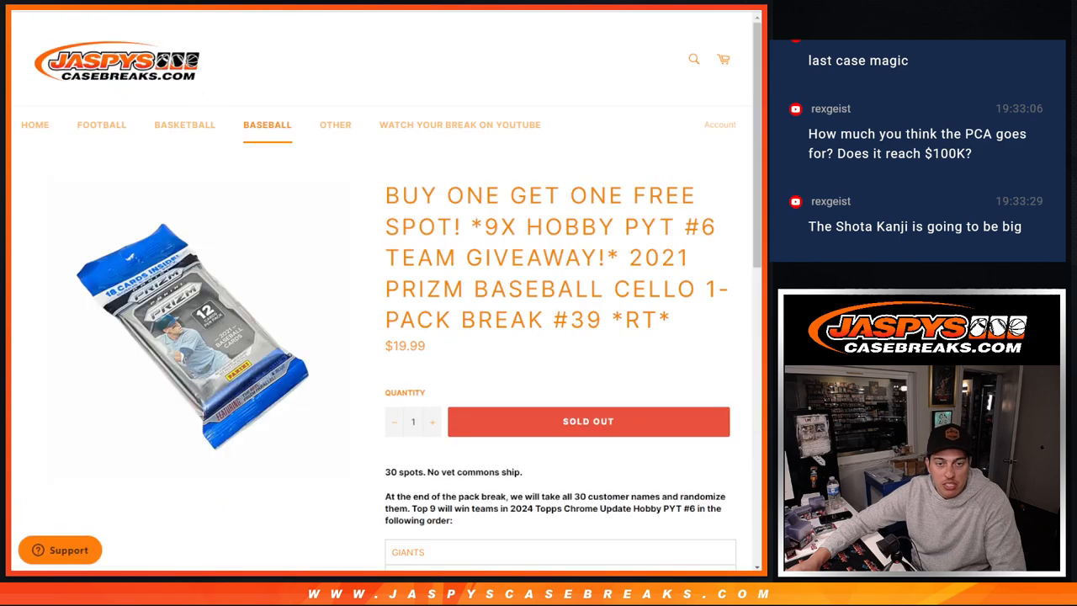
scroll("down", 3)
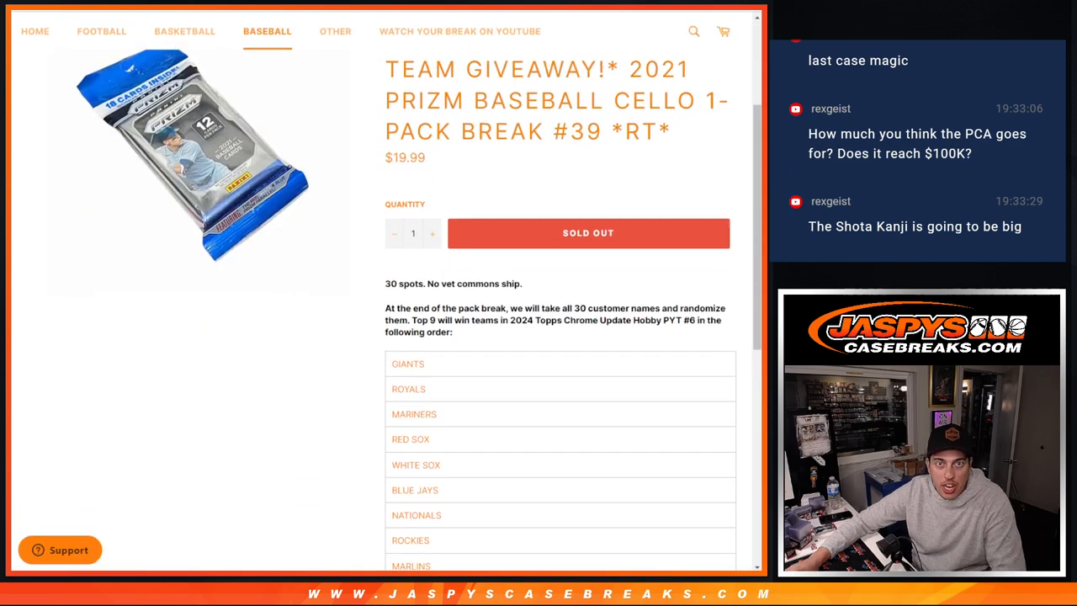